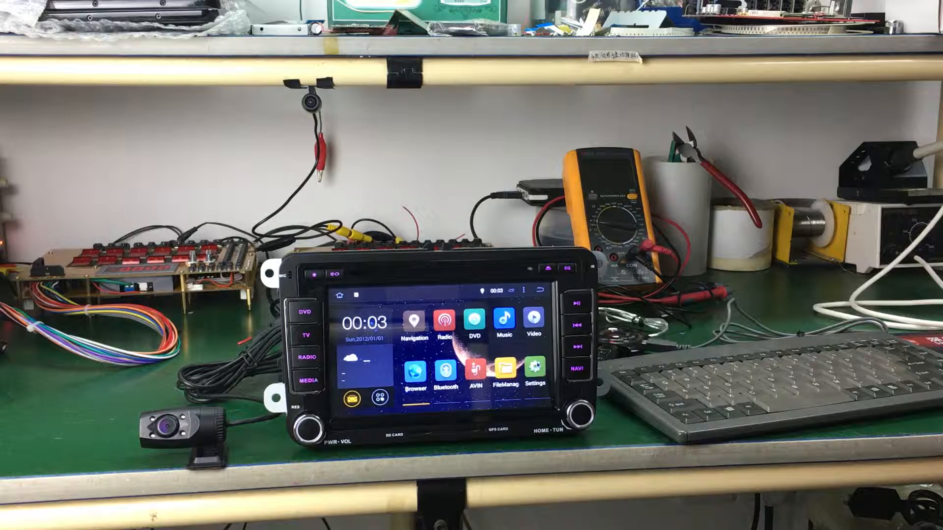
Show the About machine page with kernel version, build number, CPU and memory details.
{"action": "left_click", "coordinate": [534, 382]}
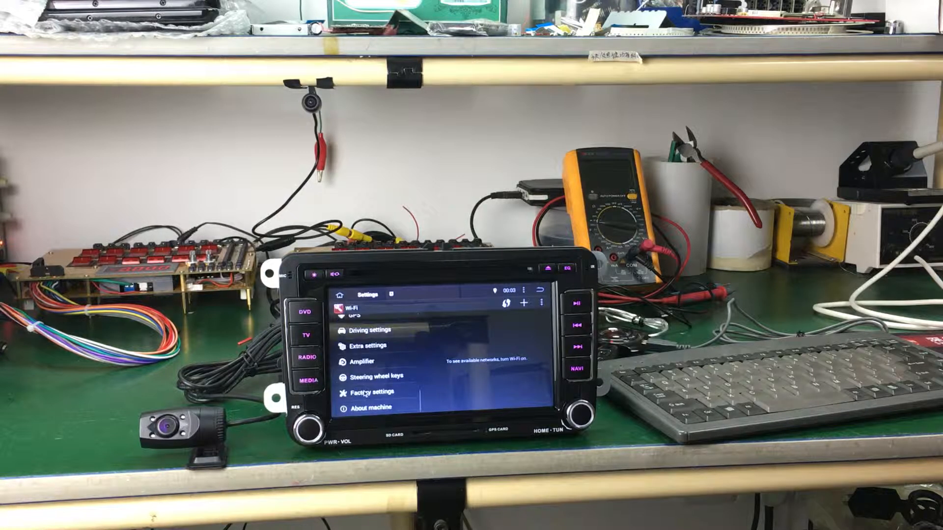
{"action": "left_click", "coordinate": [373, 406]}
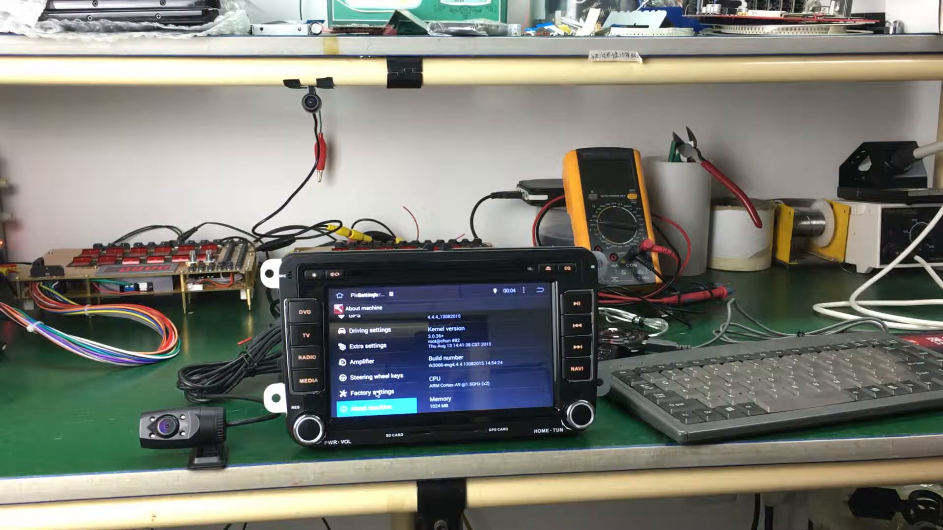
Review the factory audio levels, then the OTHER factory options such as model and camera settings.
{"action": "left_click", "coordinate": [372, 392]}
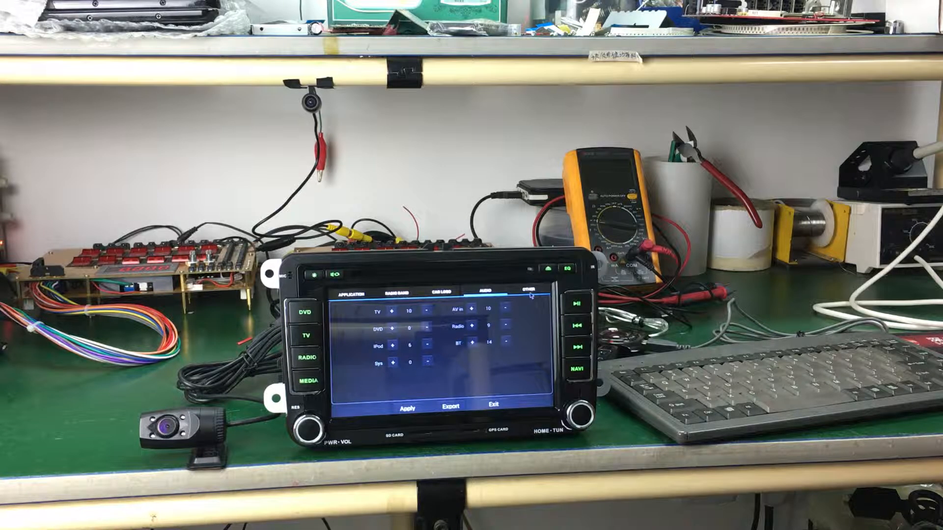
{"action": "left_click", "coordinate": [528, 293]}
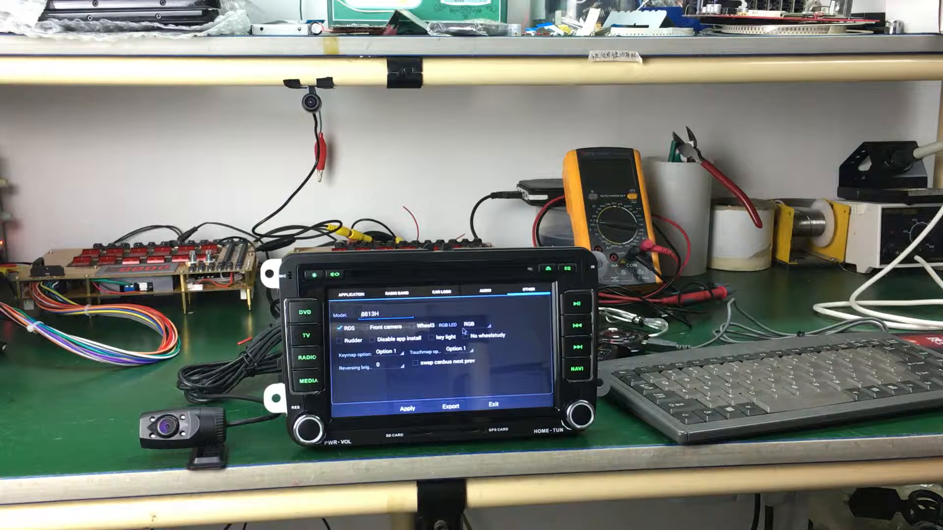
{"action": "left_click", "coordinate": [441, 294]}
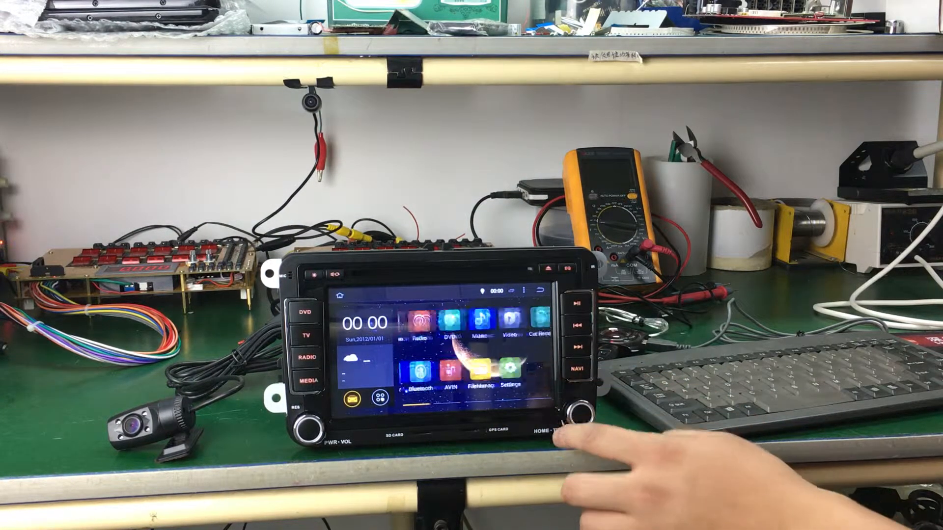
Show the additional wireless and network options under Settings More.
{"action": "left_click", "coordinate": [510, 386]}
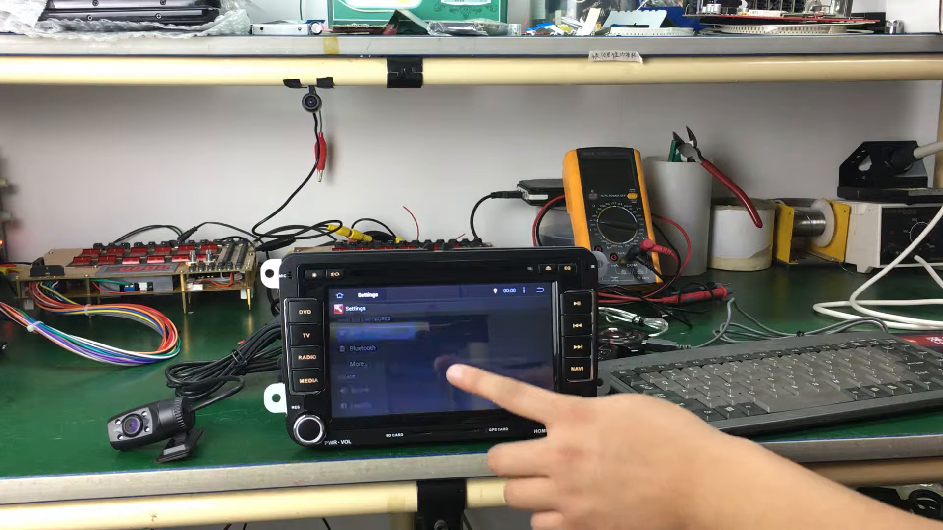
{"action": "left_click", "coordinate": [351, 331]}
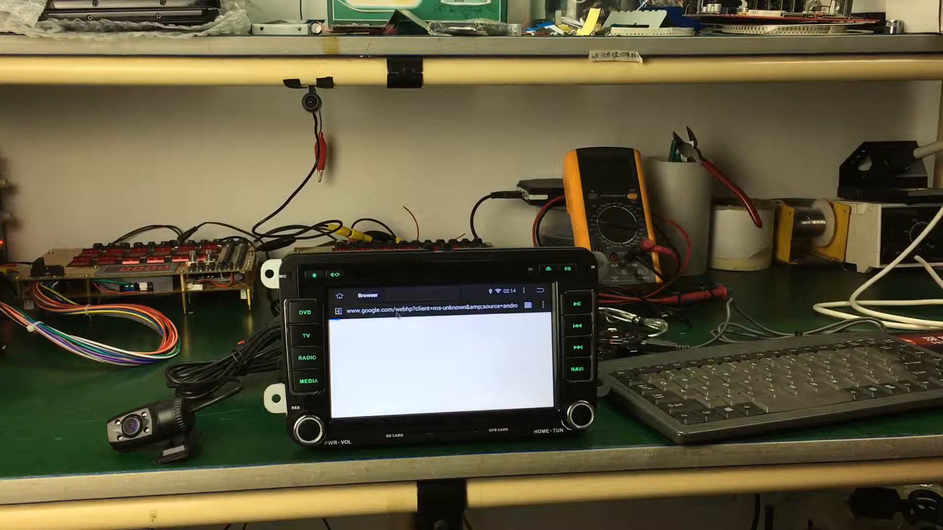
Enter carjoying.com as the browser web address.
{"action": "type", "text": "carjoying.com"}
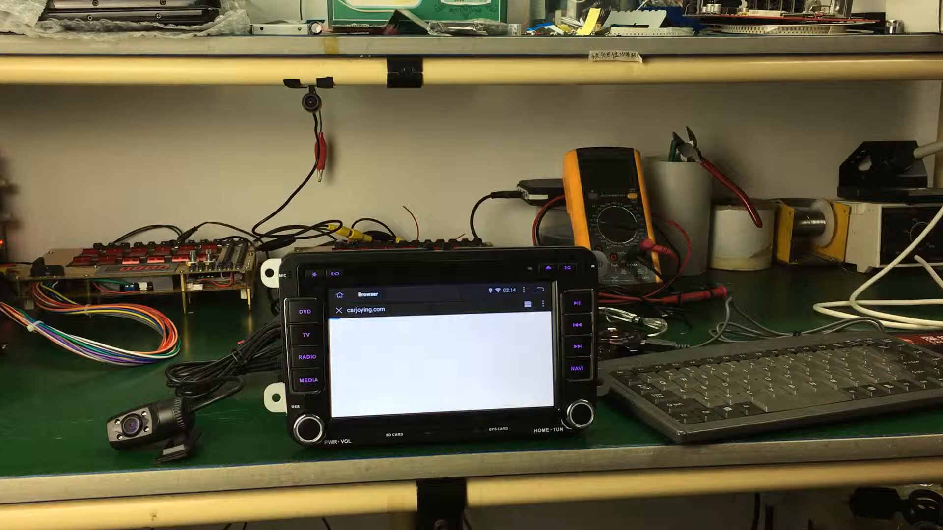
Load and browse the carjoying.com site in the browser.
{"action": "left_click", "coordinate": [373, 310]}
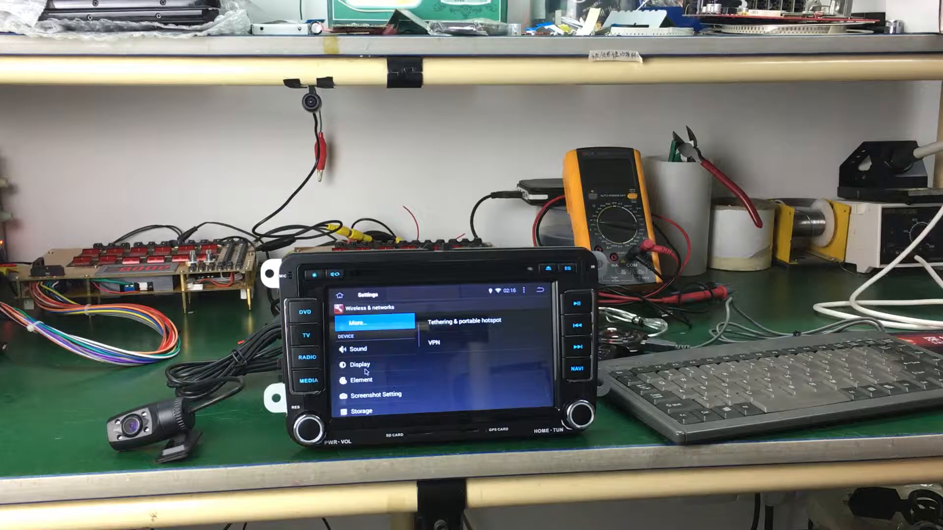
Turn on the screenshot button and glance through language, input and backup and reset options.
{"action": "left_click", "coordinate": [355, 349]}
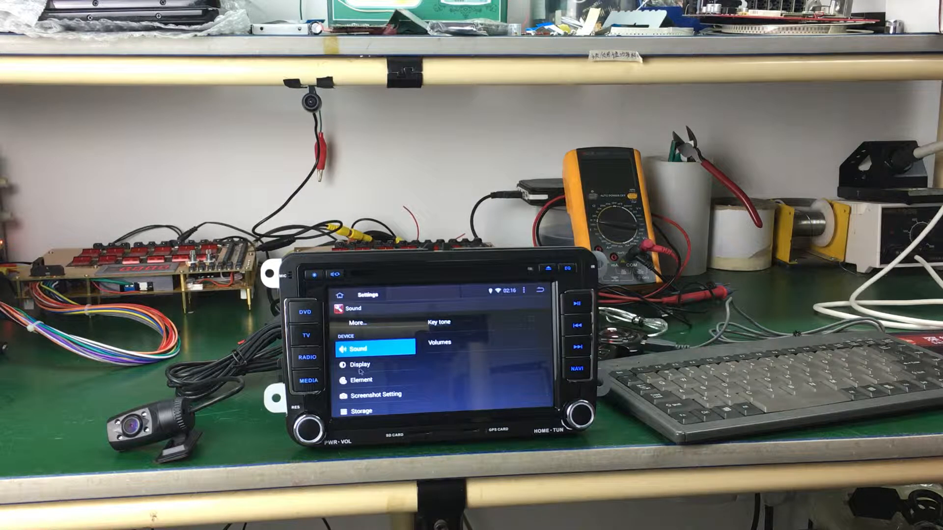
{"action": "left_click", "coordinate": [361, 379]}
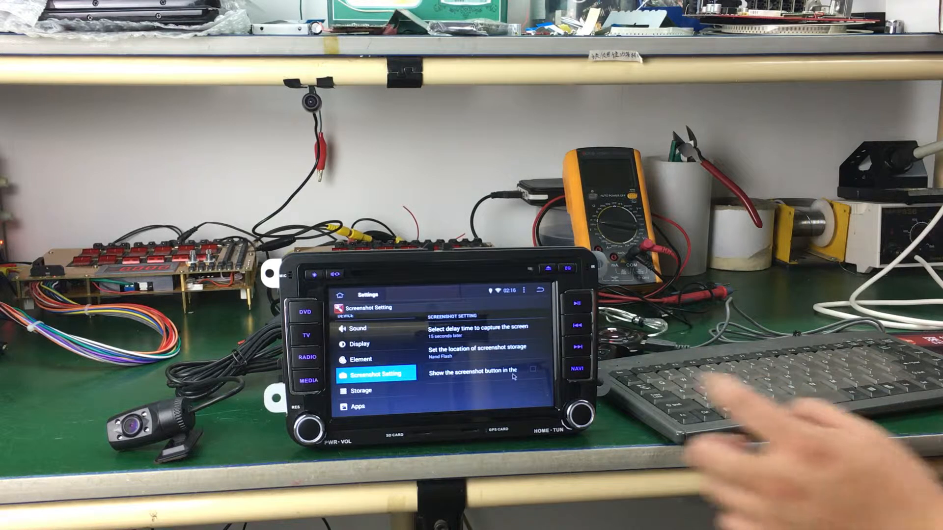
{"action": "left_click", "coordinate": [524, 369]}
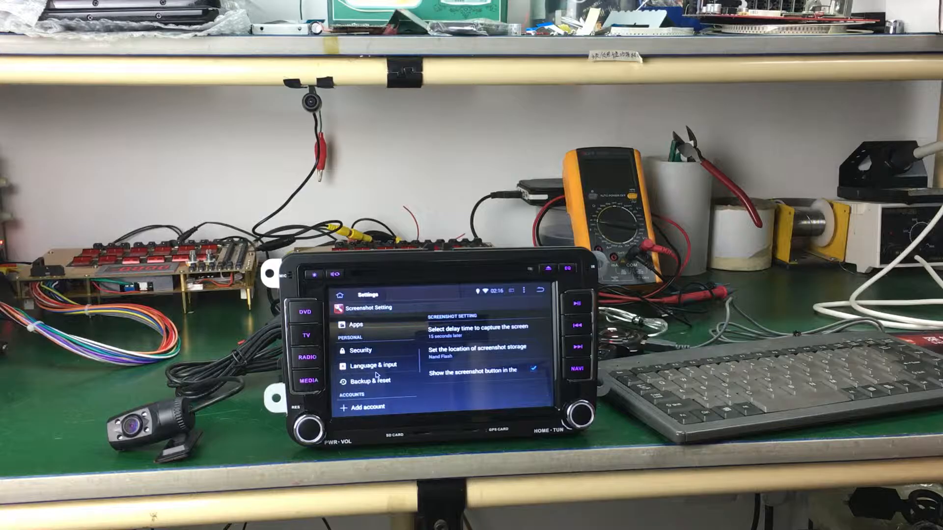
{"action": "left_click", "coordinate": [371, 365]}
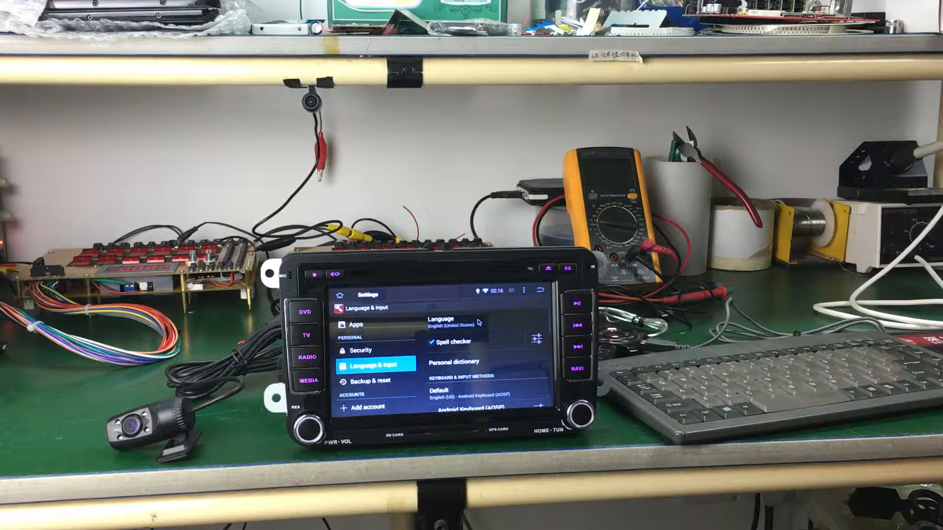
{"action": "left_click", "coordinate": [440, 323]}
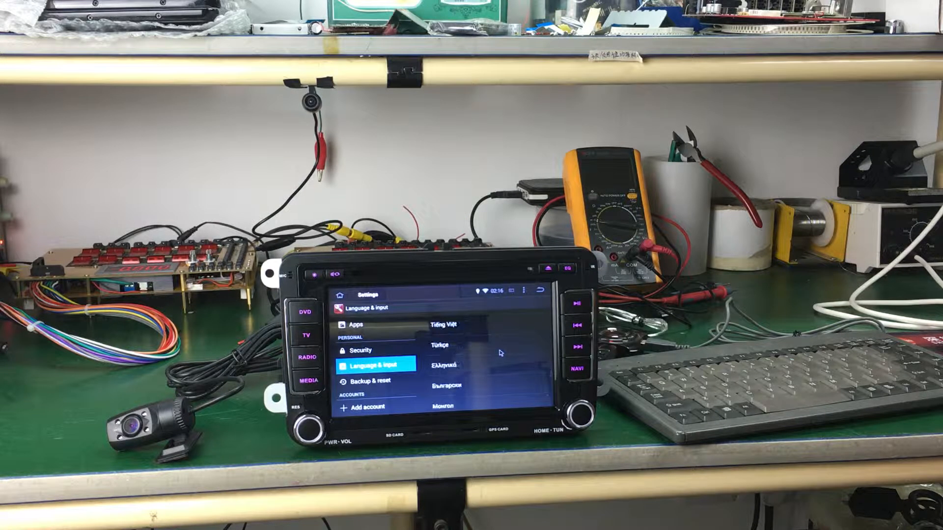
{"action": "scroll", "scroll_direction": "down", "scroll_amount": 3}
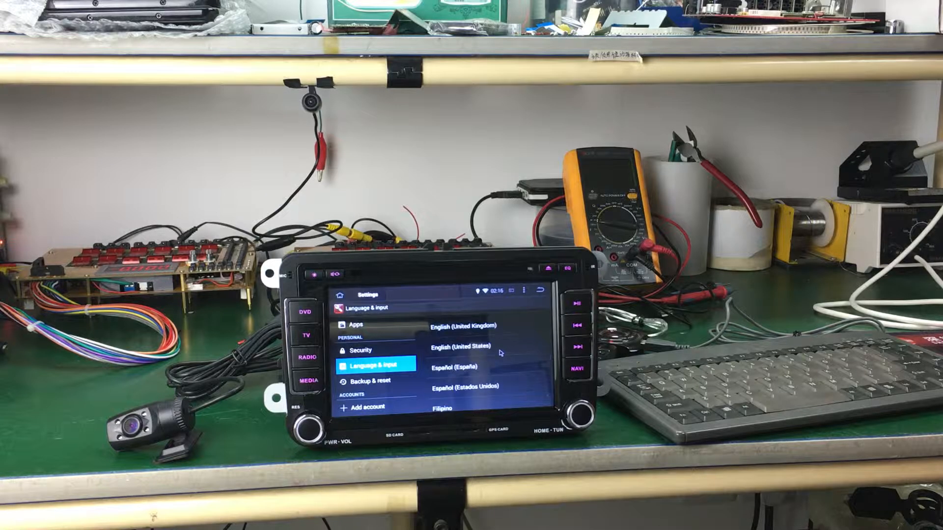
{"action": "left_click", "coordinate": [379, 381]}
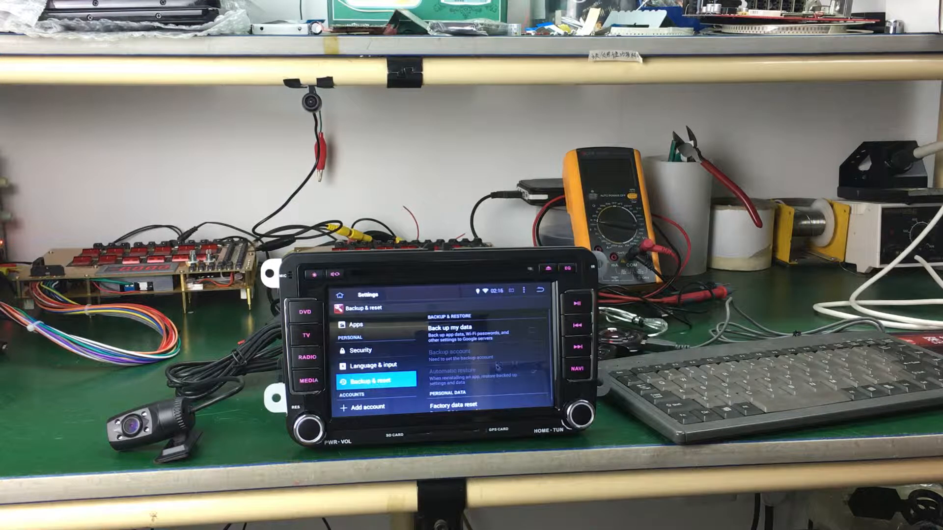
{"action": "scroll", "scroll_direction": "down", "scroll_amount": 3}
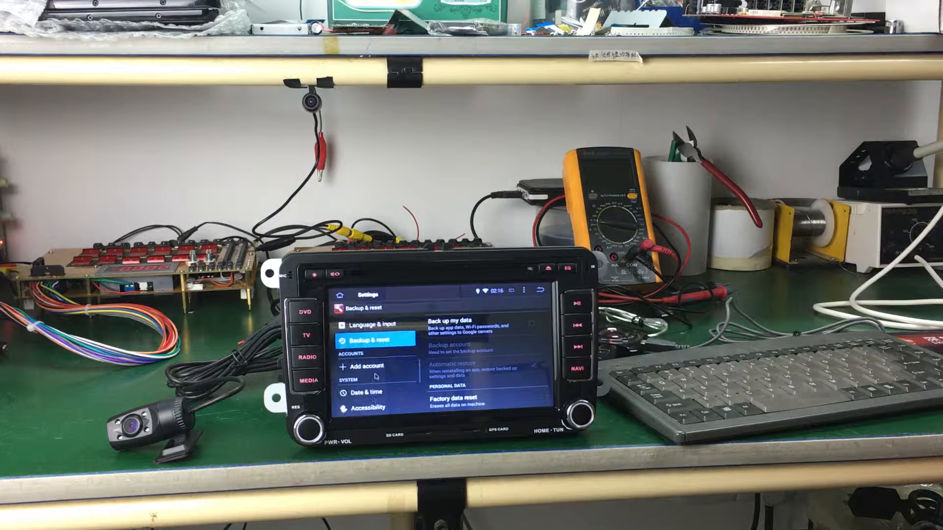
Lower the GPS mixing ratio to -2 under Date & time, then bring up Driving settings.
{"action": "left_click", "coordinate": [367, 392]}
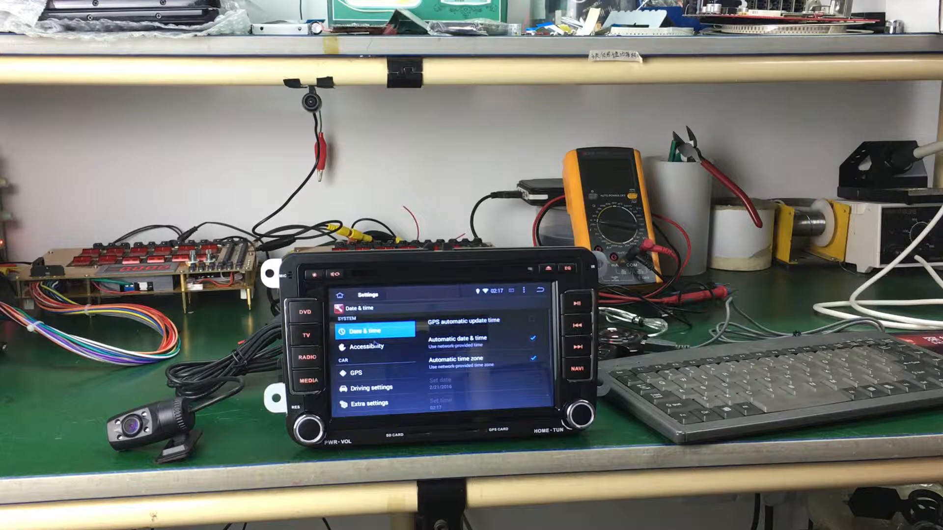
{"action": "left_click", "coordinate": [355, 373]}
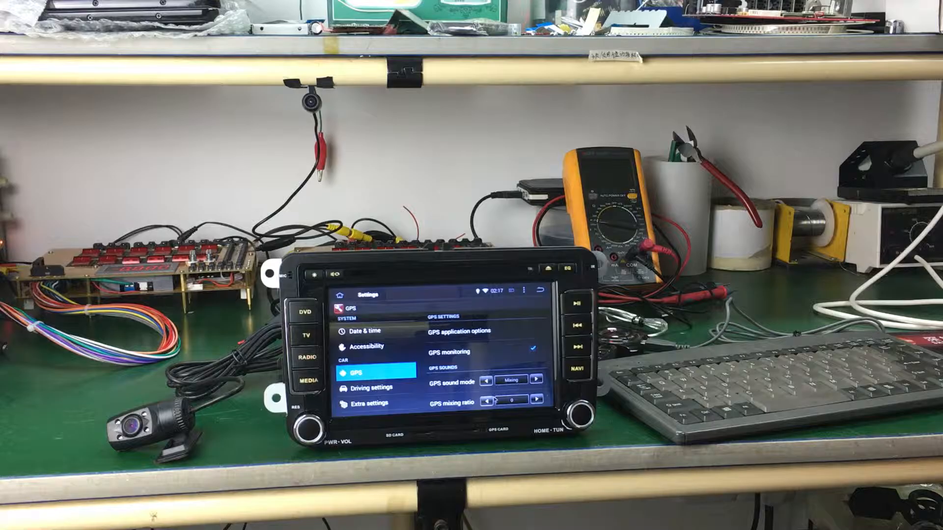
{"action": "left_click", "coordinate": [489, 400]}
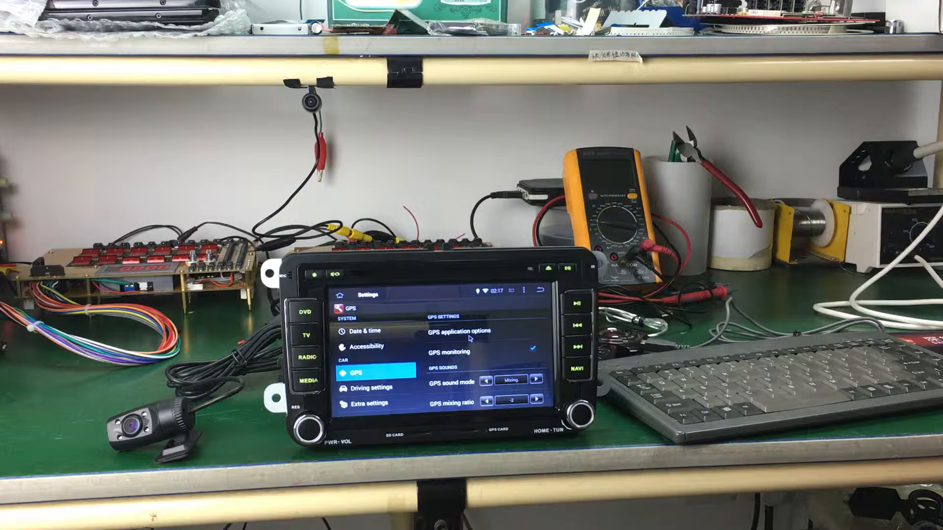
{"action": "left_click", "coordinate": [461, 331]}
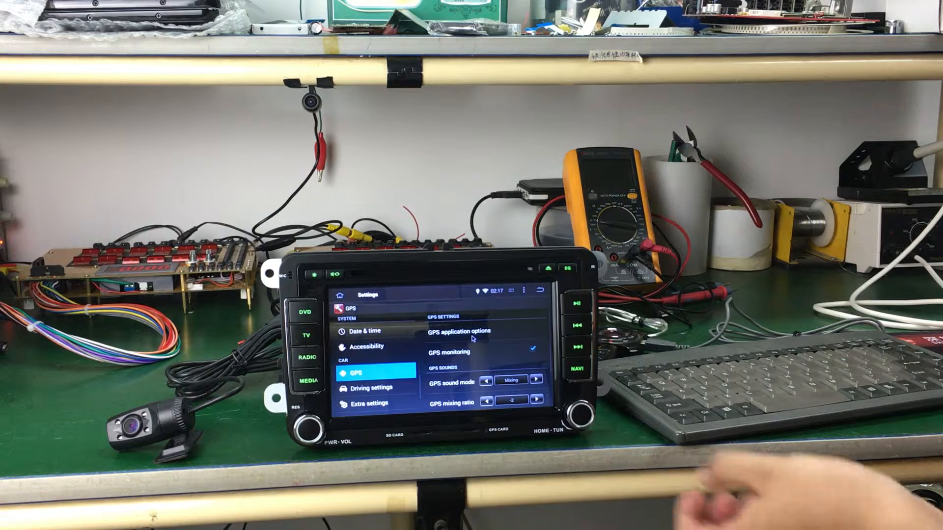
{"action": "left_click", "coordinate": [580, 363]}
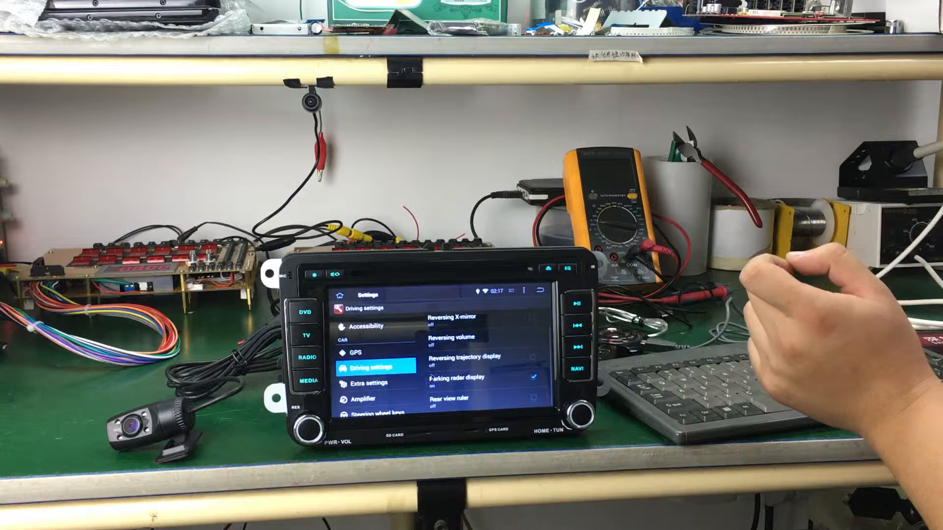
Set the shutdown delay when ACC off to 2 hours and view the DVR storage locations.
{"action": "left_click", "coordinate": [370, 383]}
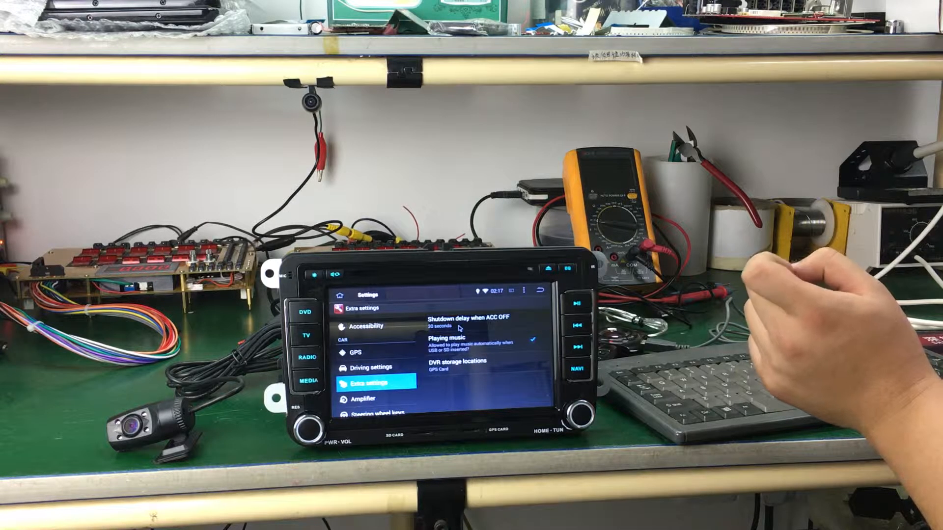
{"action": "left_click", "coordinate": [456, 319]}
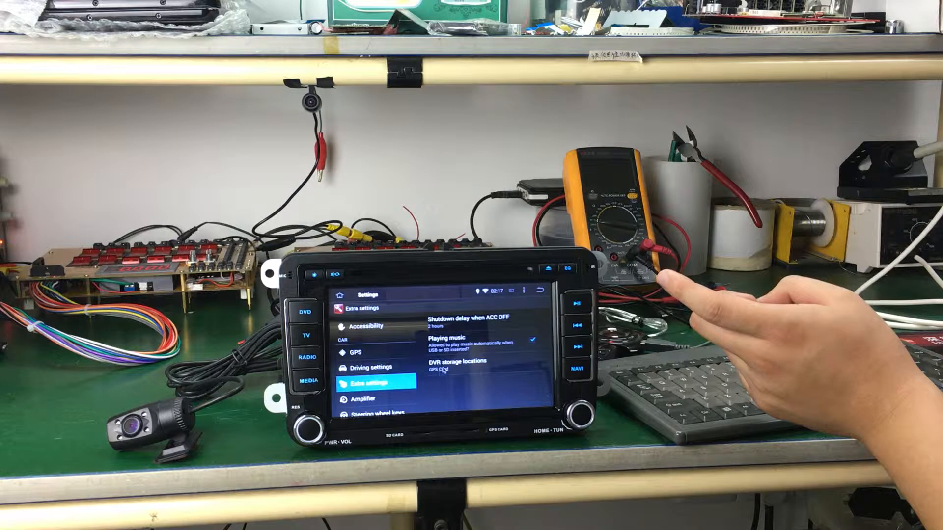
{"action": "left_click", "coordinate": [471, 365]}
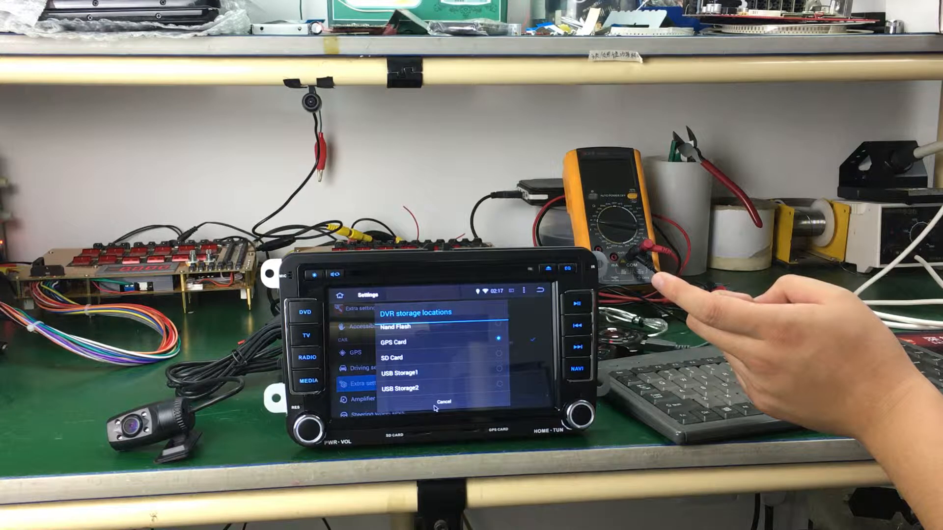
{"action": "left_click", "coordinate": [388, 343]}
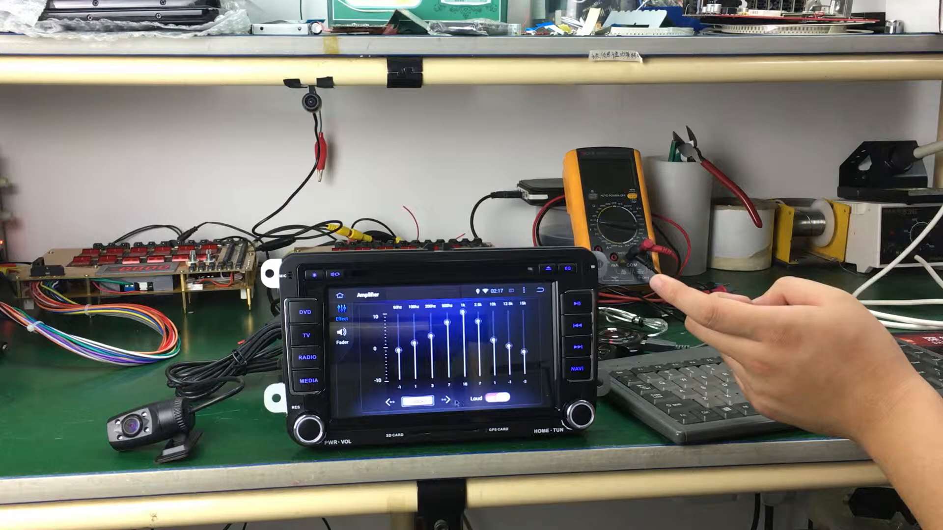
Leave the amplifier equaliser and return to the home launcher.
{"action": "left_click", "coordinate": [343, 344]}
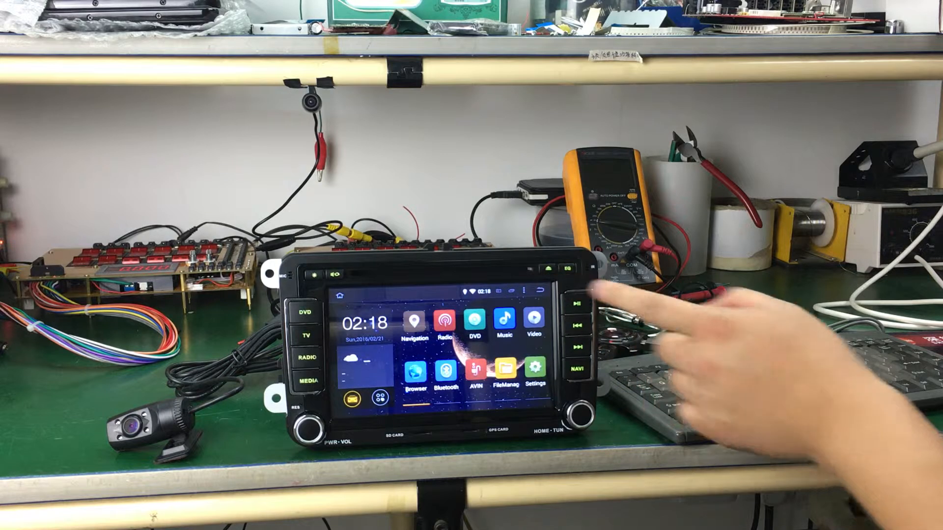
Browse the FLASH storage folders in FileManager, then show the installed apps list.
{"action": "left_click", "coordinate": [513, 370]}
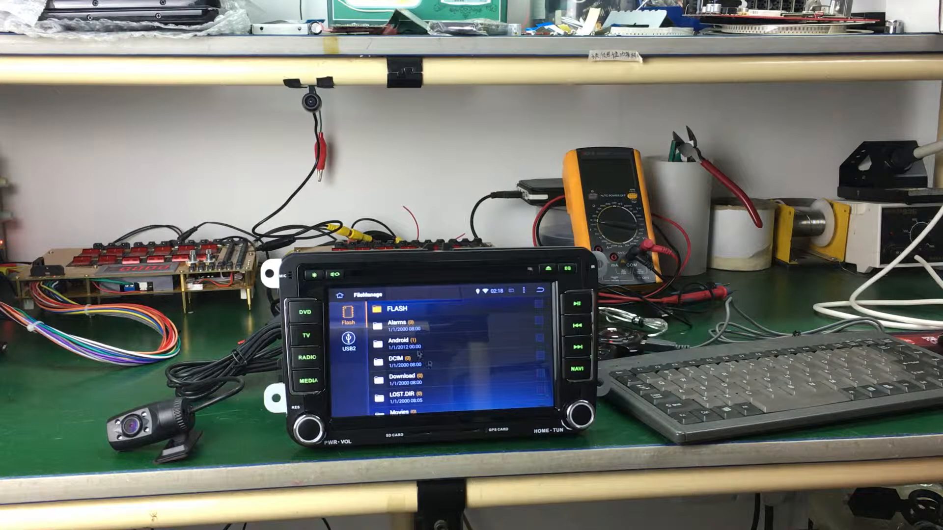
{"action": "left_click", "coordinate": [350, 346]}
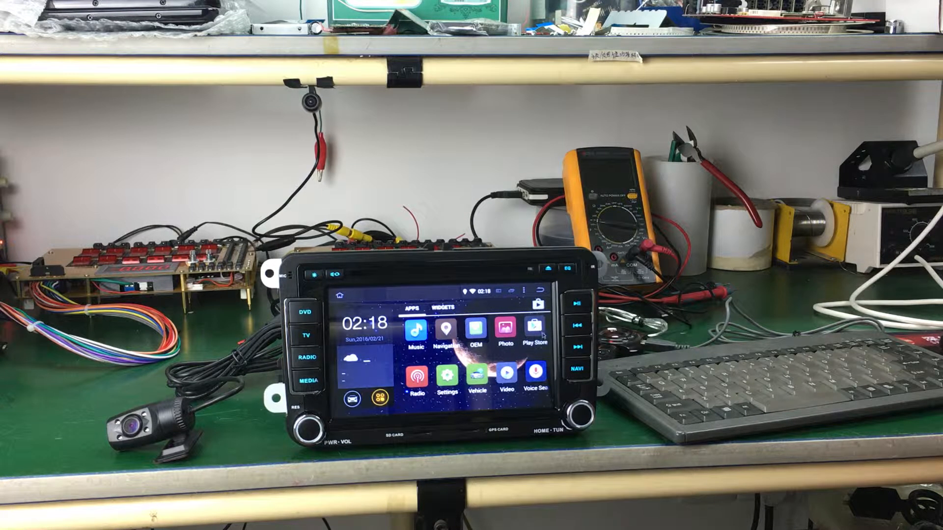
Install the Season Zen HD APK and continue to its live wallpaper preview.
{"action": "left_click", "coordinate": [475, 334]}
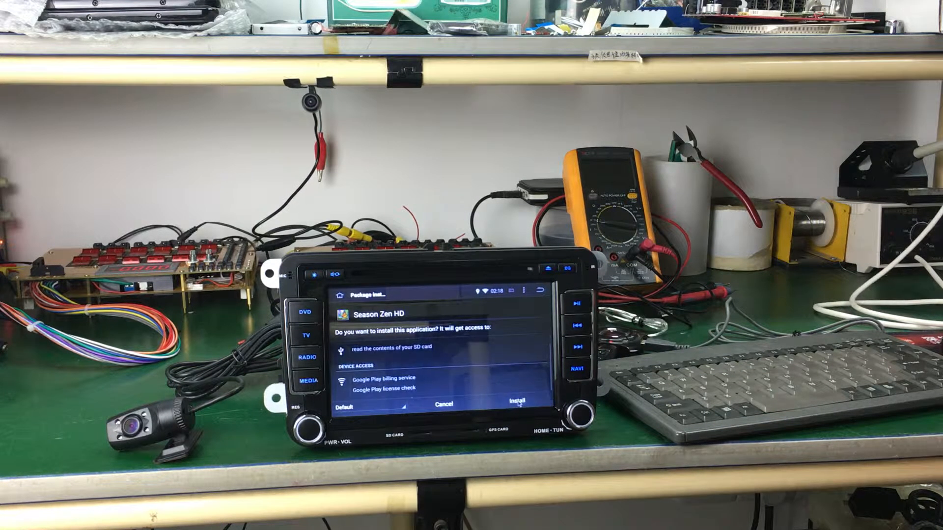
{"action": "left_click", "coordinate": [517, 415]}
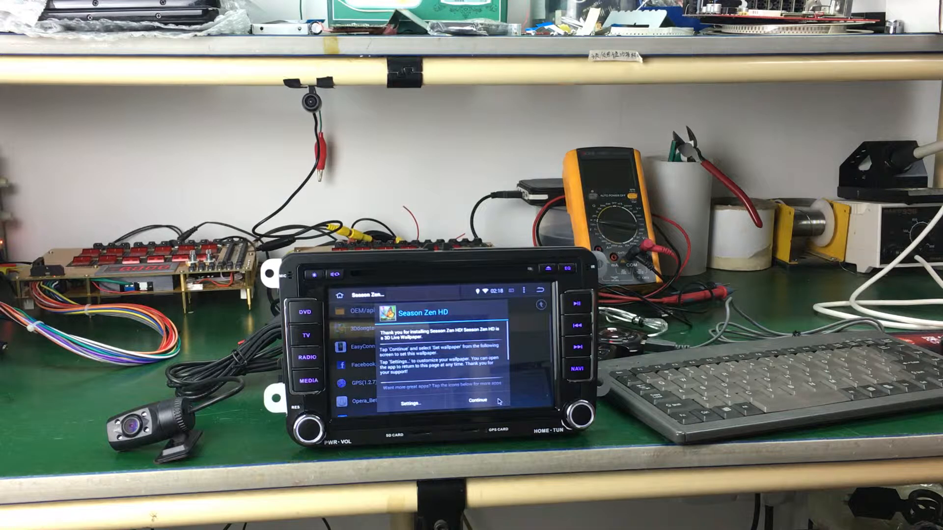
{"action": "left_click", "coordinate": [474, 402]}
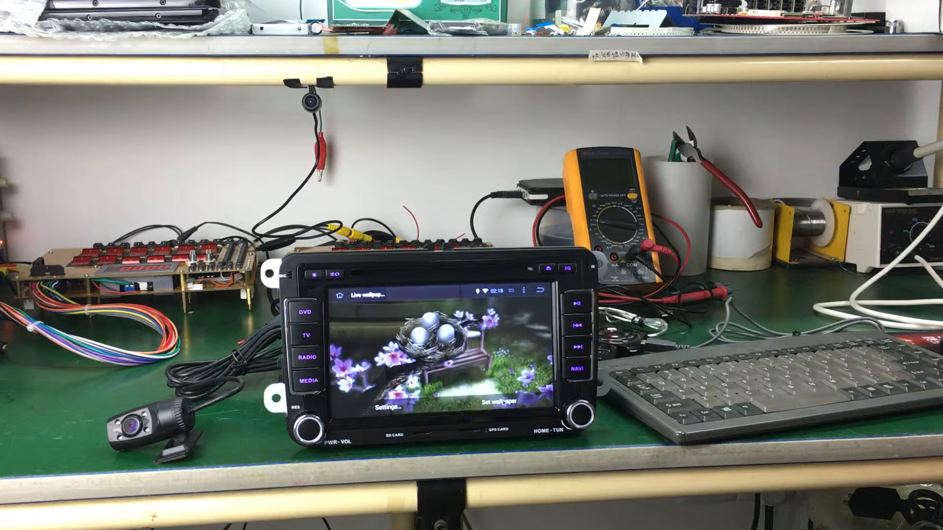